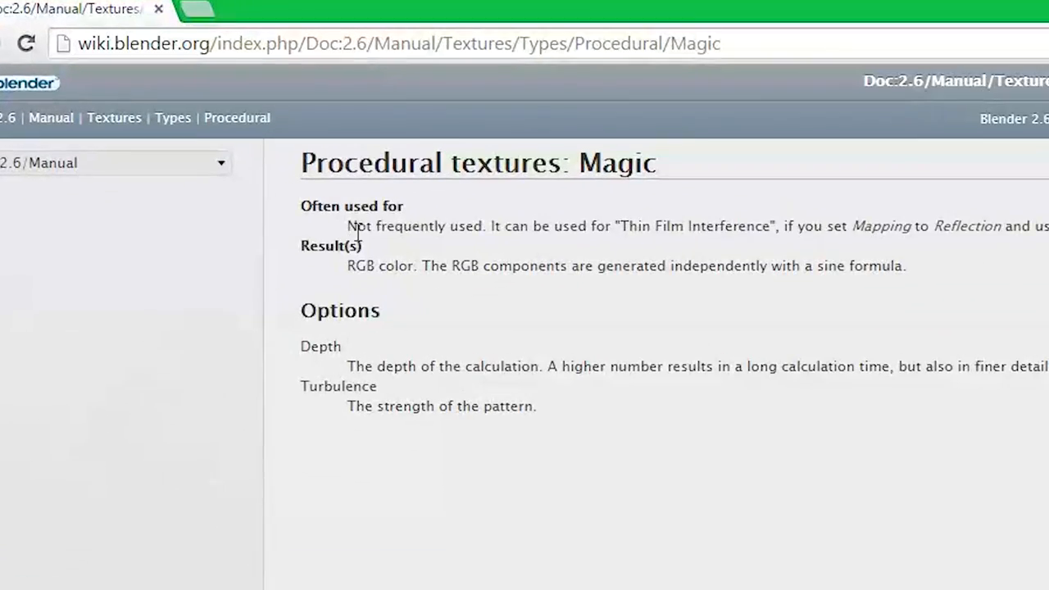
# - Set the Magic Texture to depth 1, scale 11.4 and distortion 1.0 on the diffuse colour
pyautogui.moveTo(348, 226); pyautogui.dragTo(503, 226)
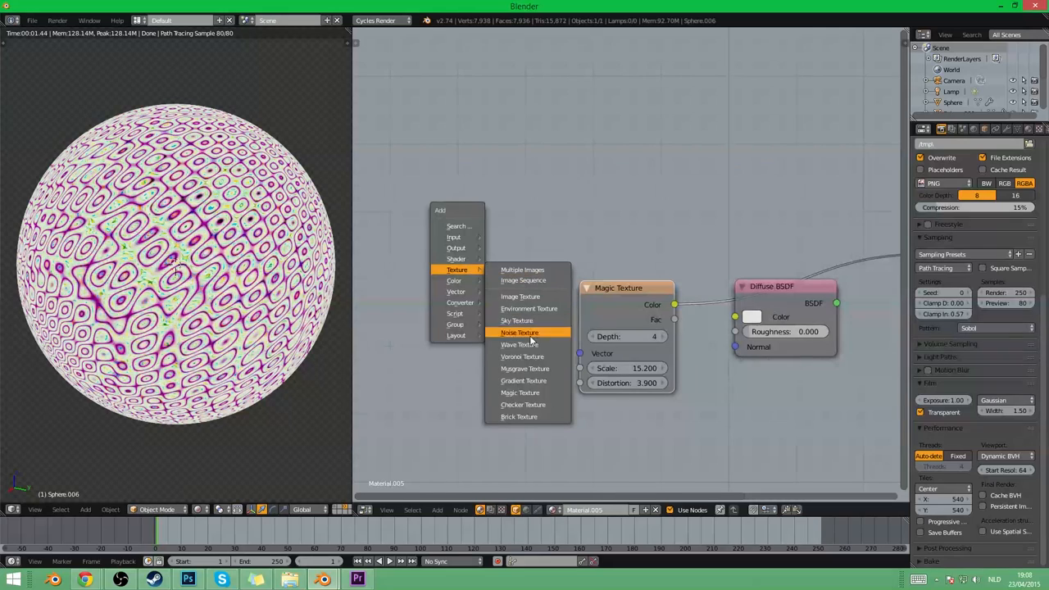
pyautogui.moveTo(522, 393)
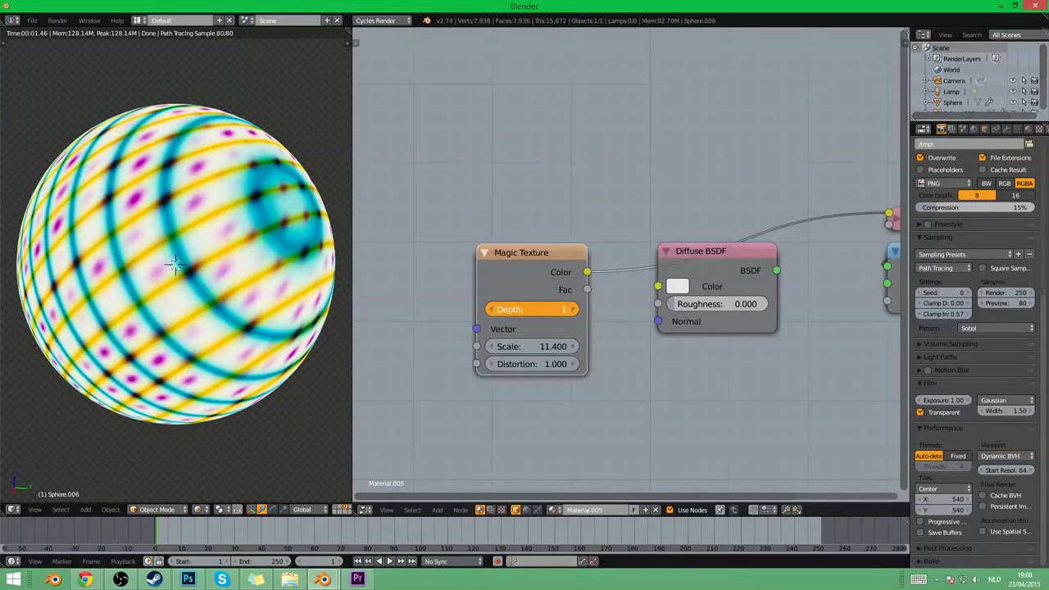
# - Raise the Magic Texture depth to 6 and drag its scale lower for a finer pattern
pyautogui.click(572, 308)
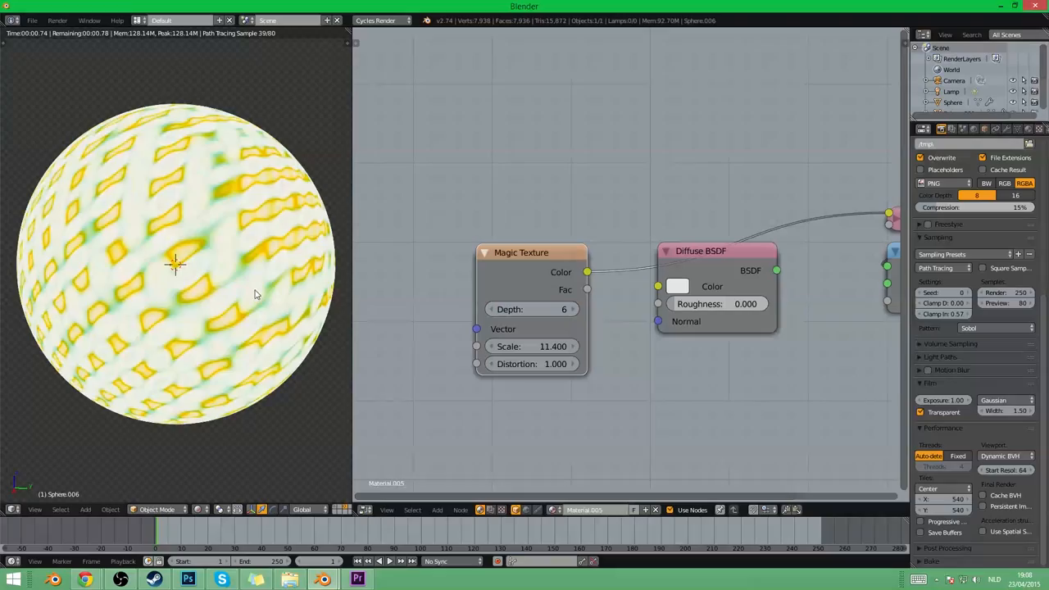
pyautogui.click(531, 345)
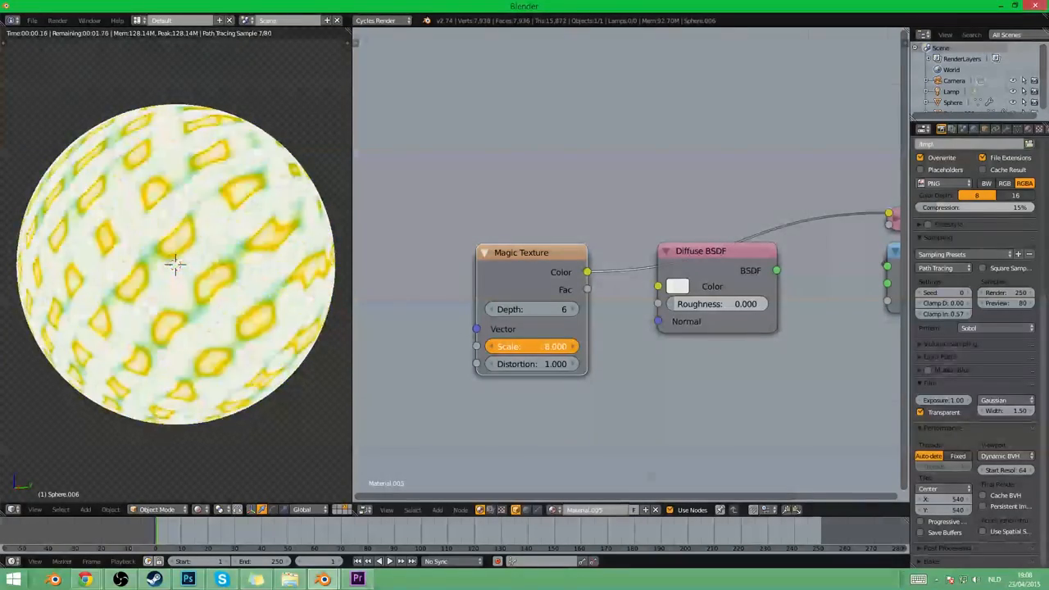
pyautogui.moveTo(556, 346); pyautogui.dragTo(545, 345)
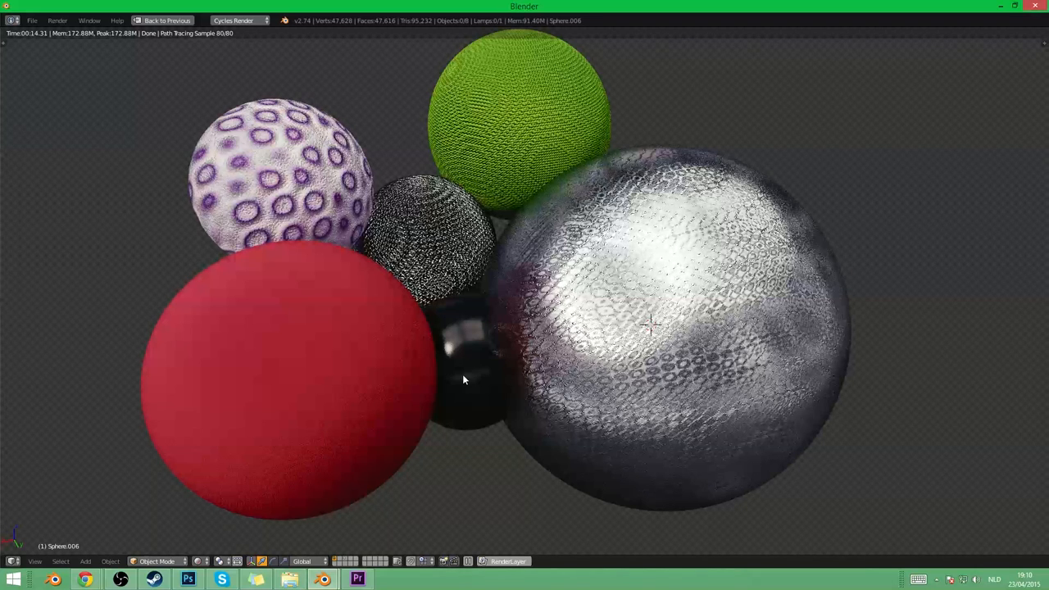
pyautogui.moveTo(174, 108)
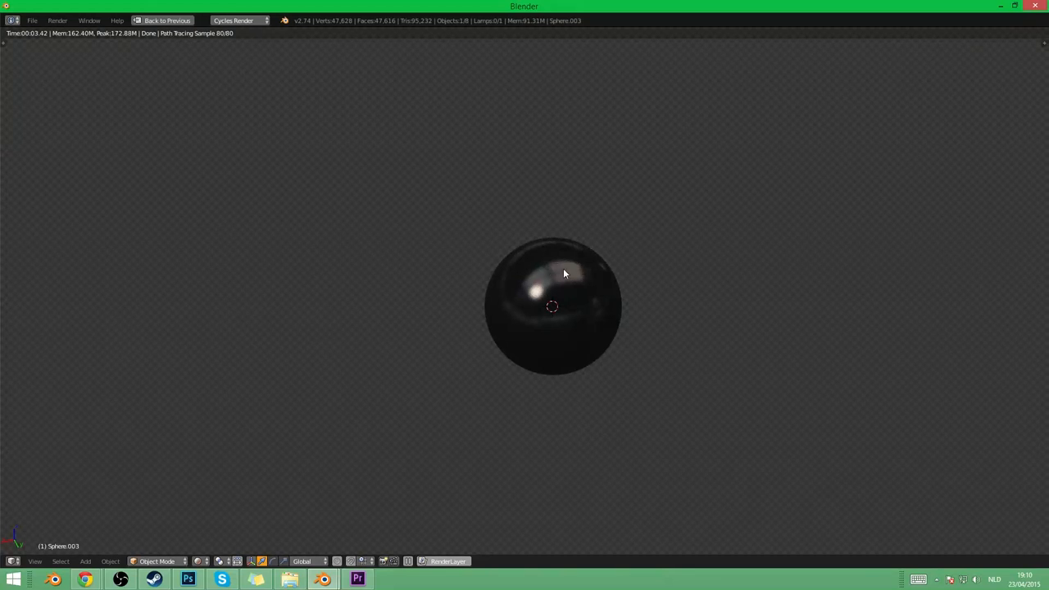
pyautogui.moveTo(687, 347)
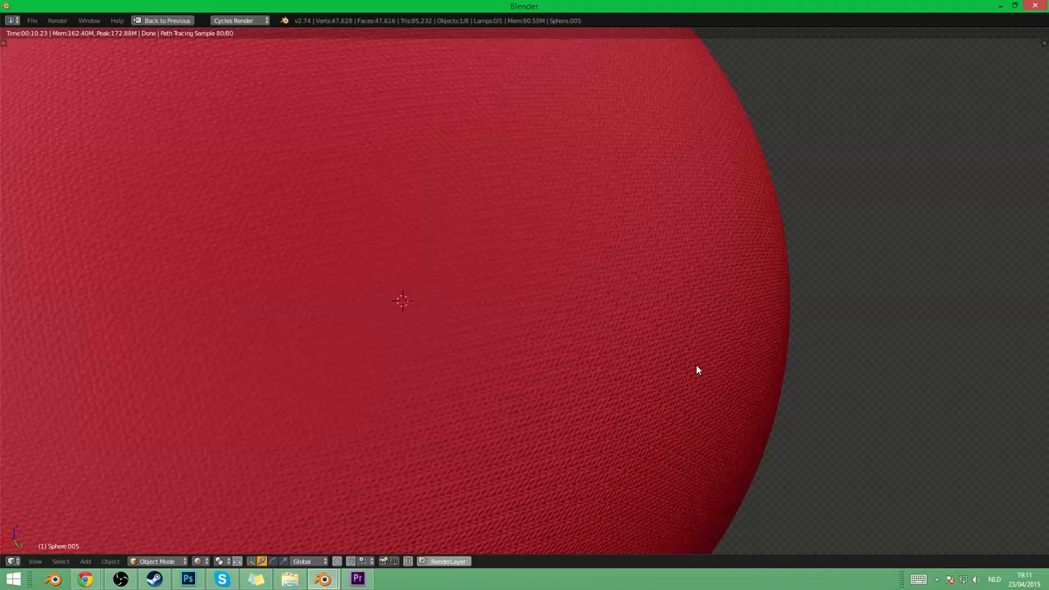
pyautogui.moveTo(707, 291)
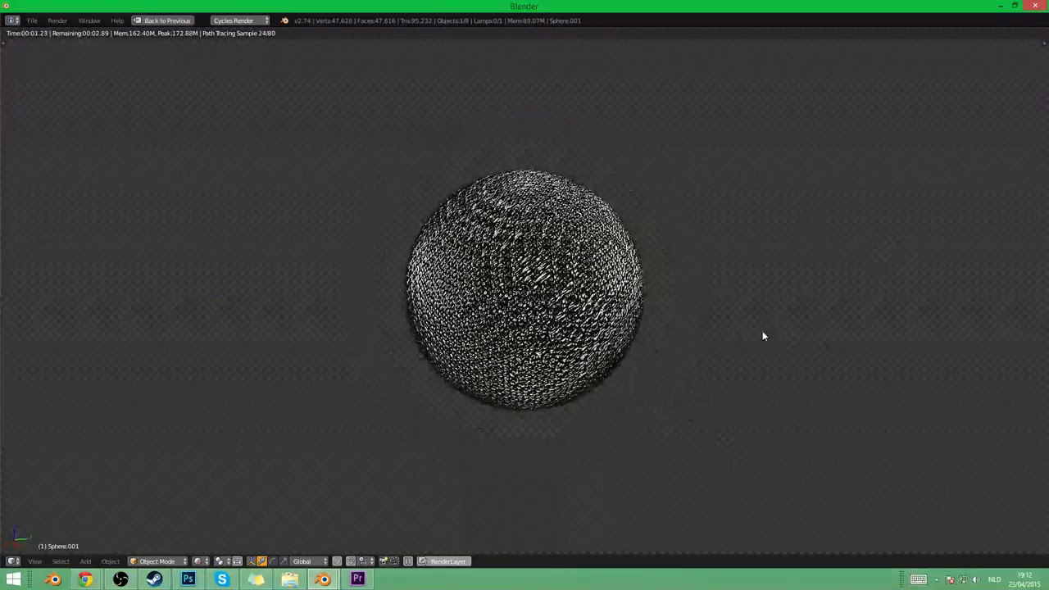
pyautogui.moveTo(718, 386)
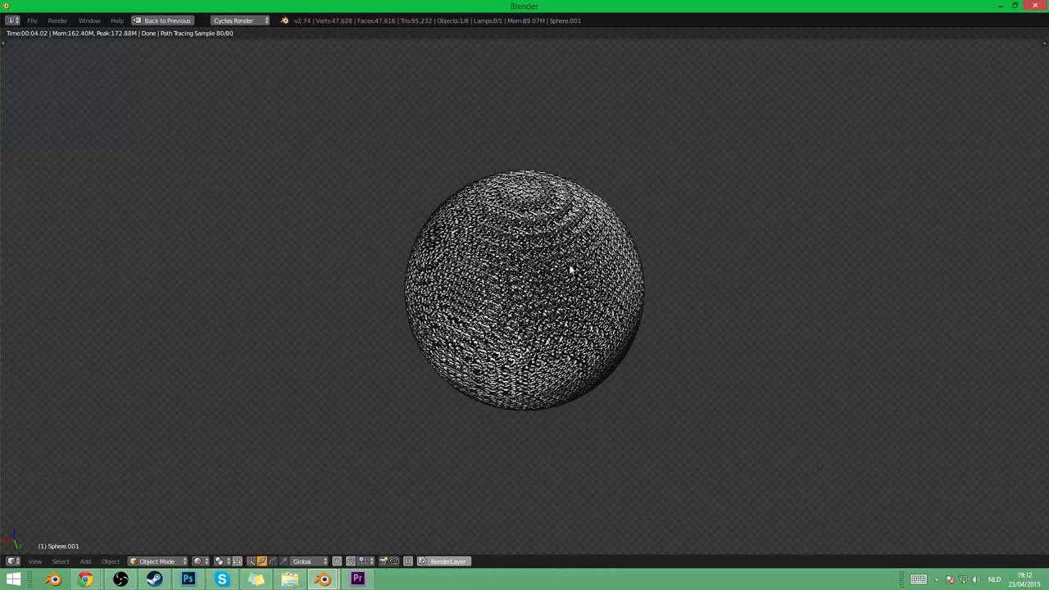
pyautogui.moveTo(705, 357)
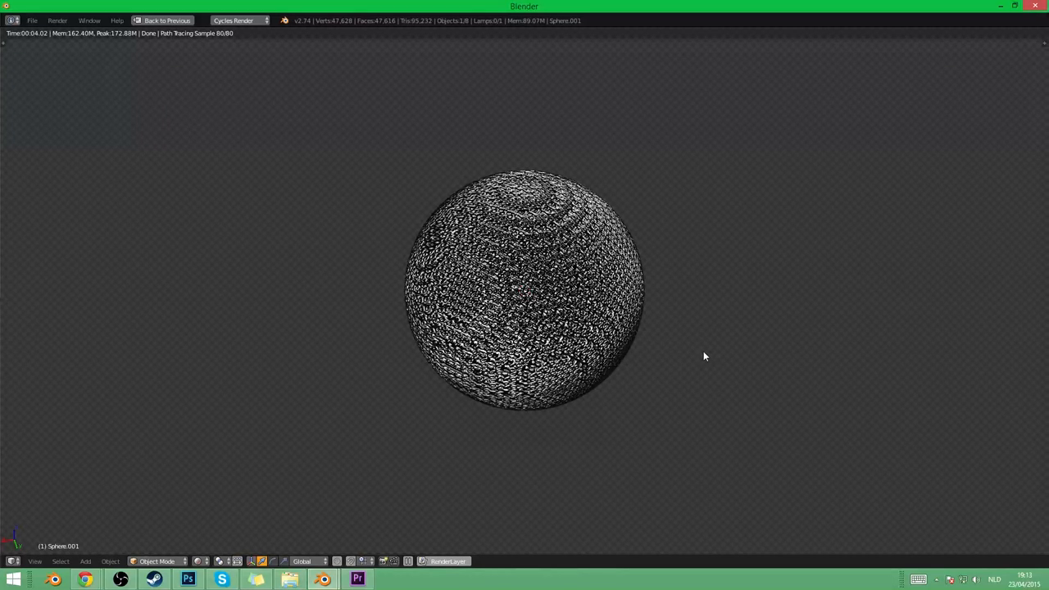